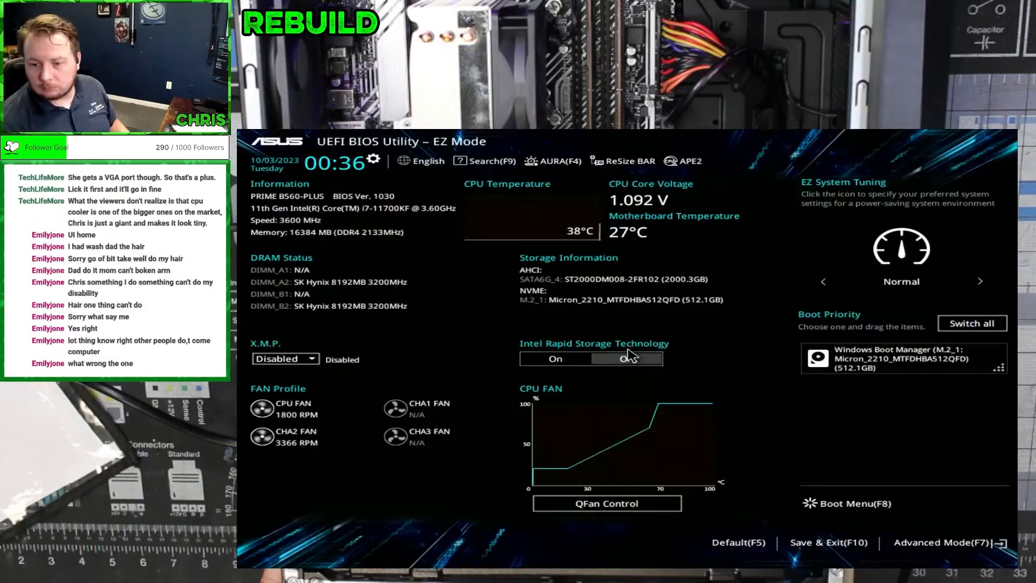
Enable ReSize BAR from the EZ Mode top bar and switch to Advanced Mode.
click(626, 358)
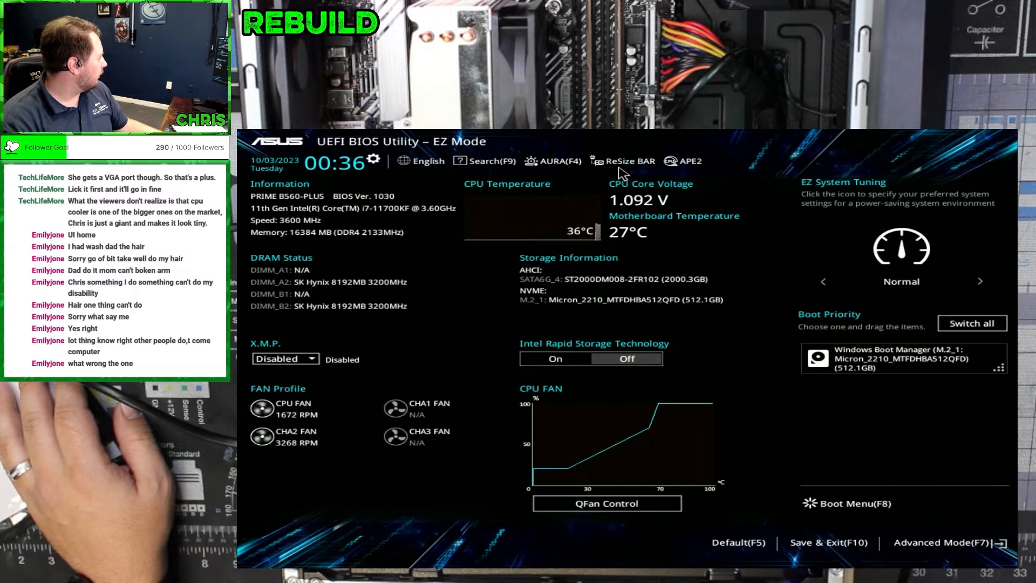
mouse_move(638, 175)
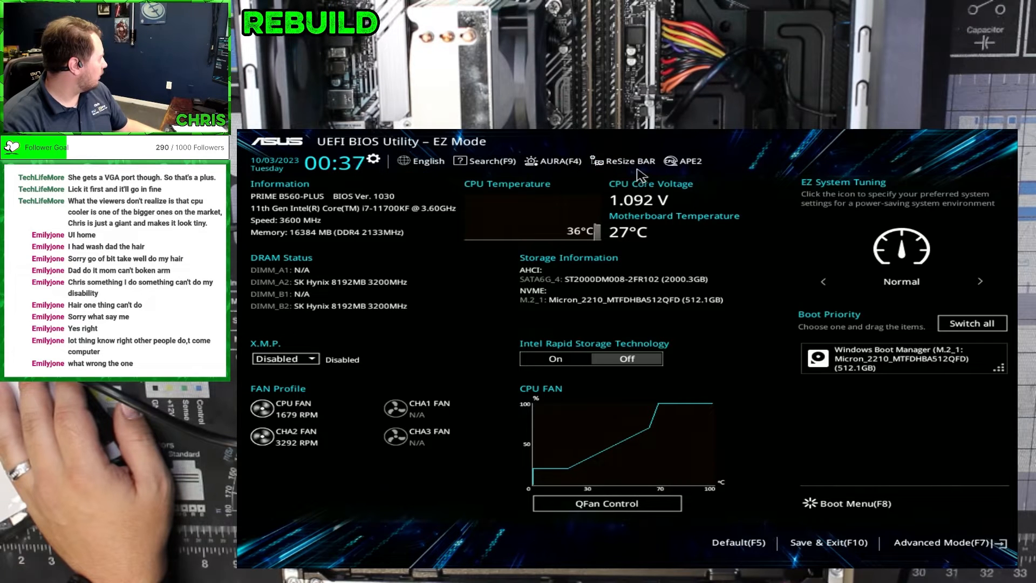
click(628, 160)
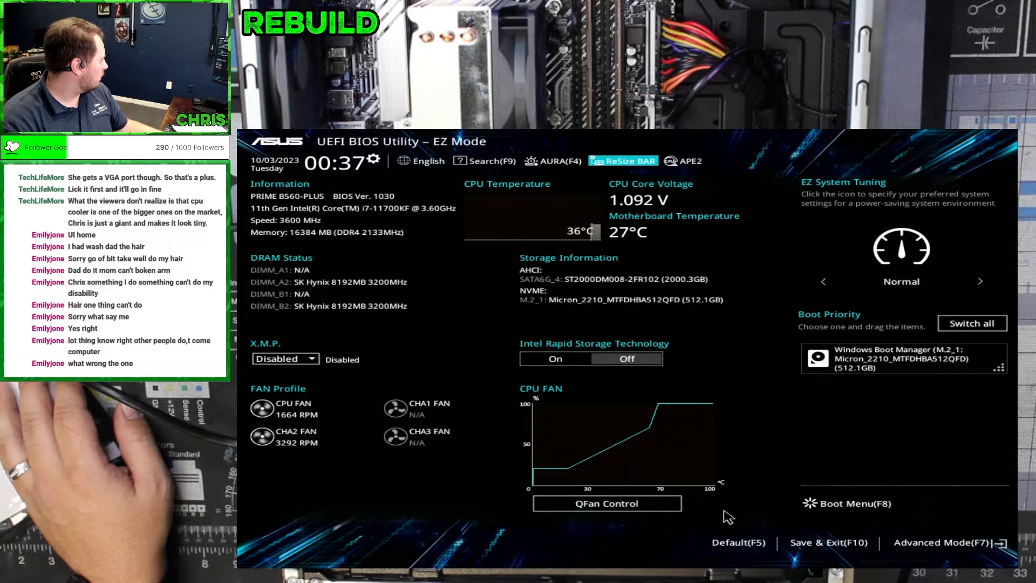
mouse_move(943, 542)
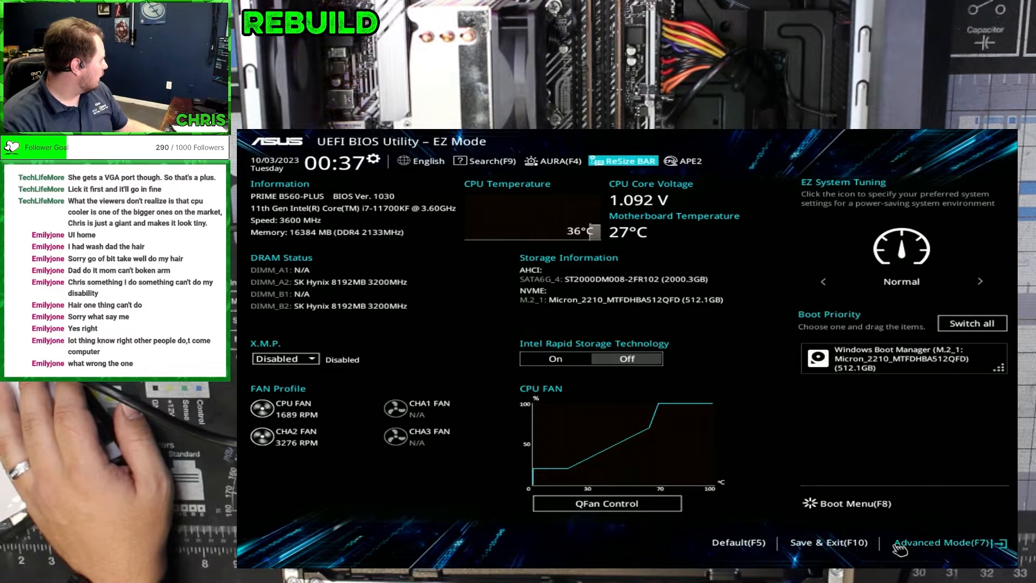
mouse_move(334, 391)
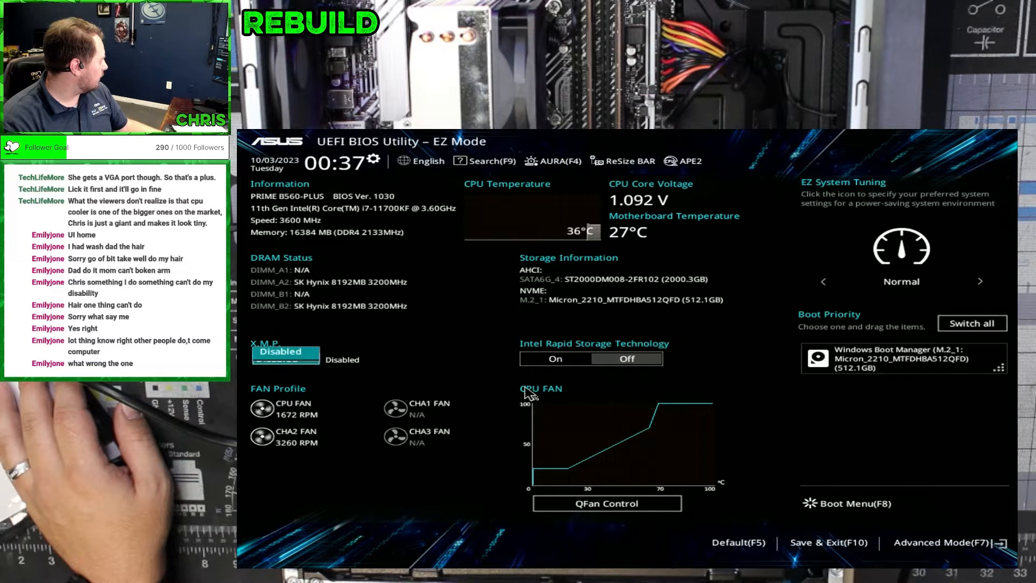
click(949, 541)
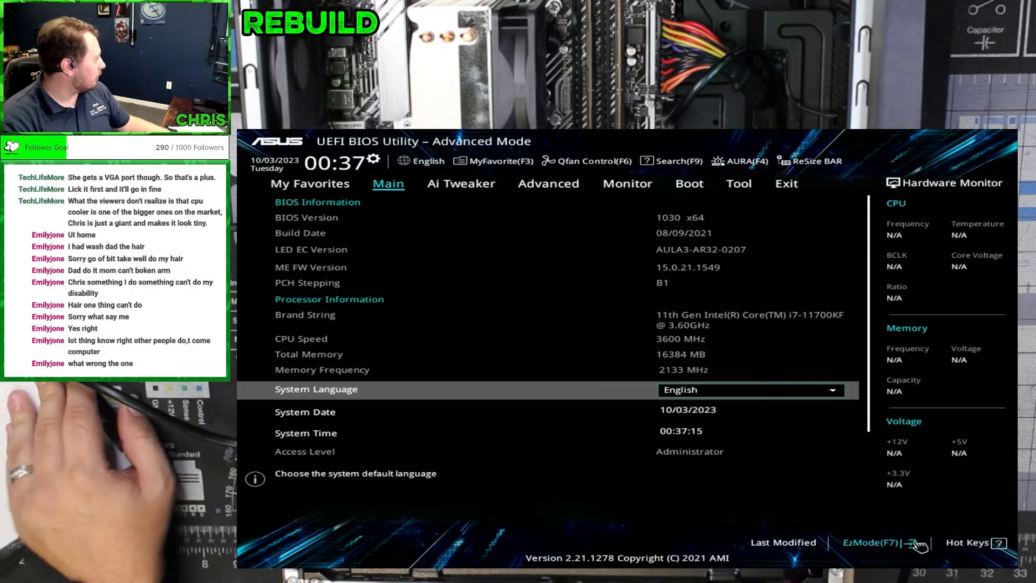
Go to the Ai Tweaker page, glance at Advanced, and return with DRAM Frequency still Auto.
click(461, 183)
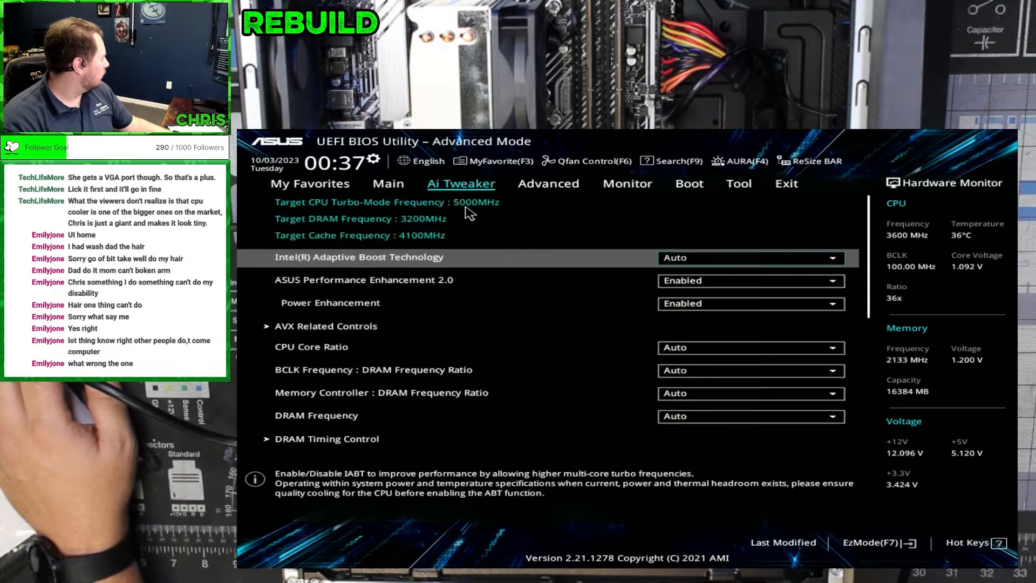
click(364, 279)
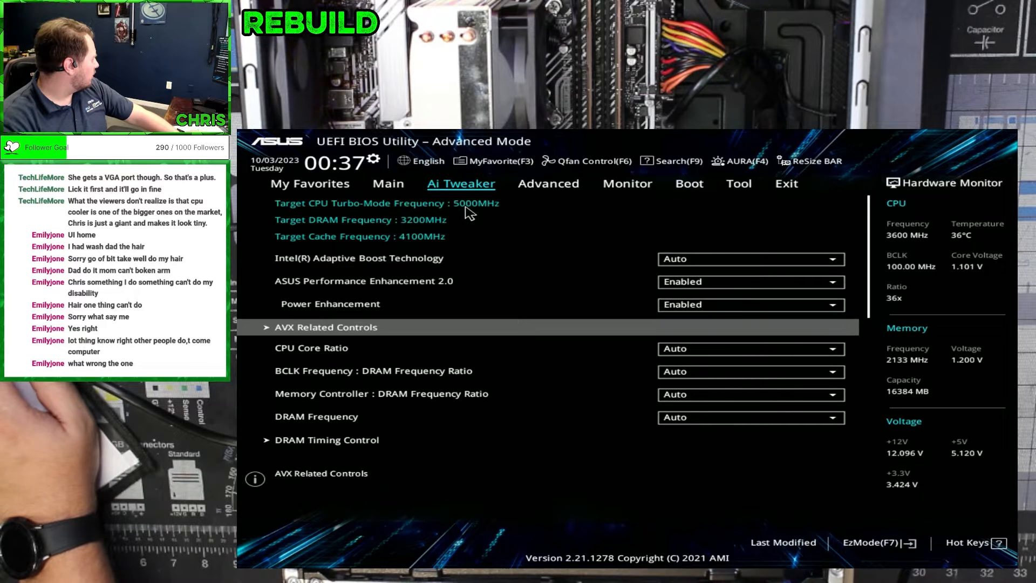
click(750, 394)
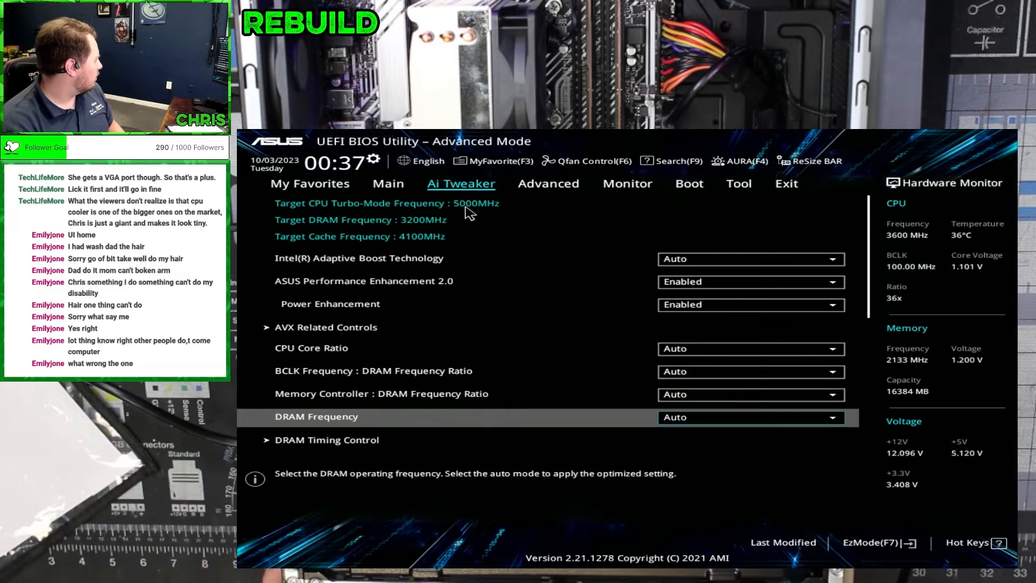
click(548, 183)
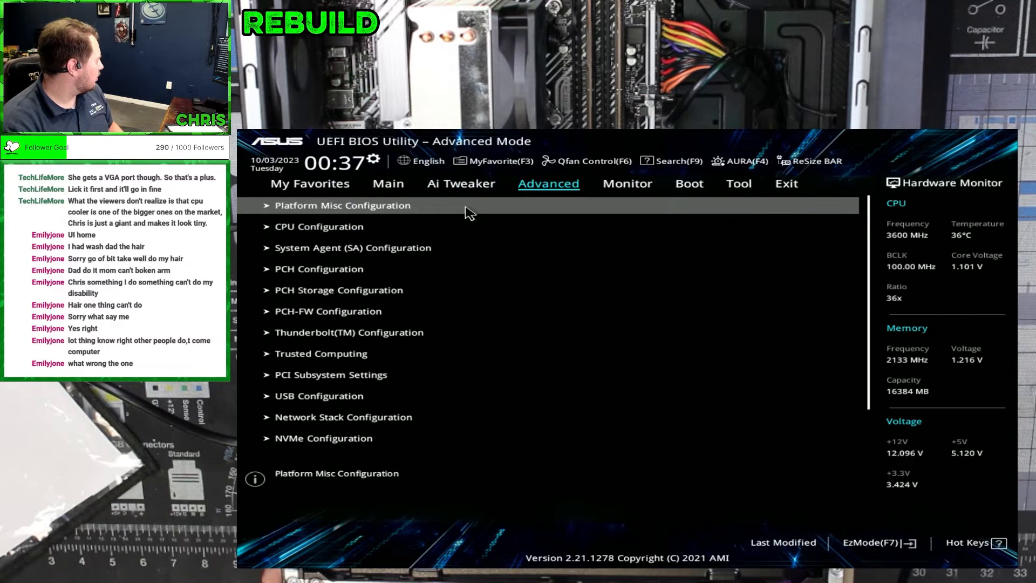
click(461, 183)
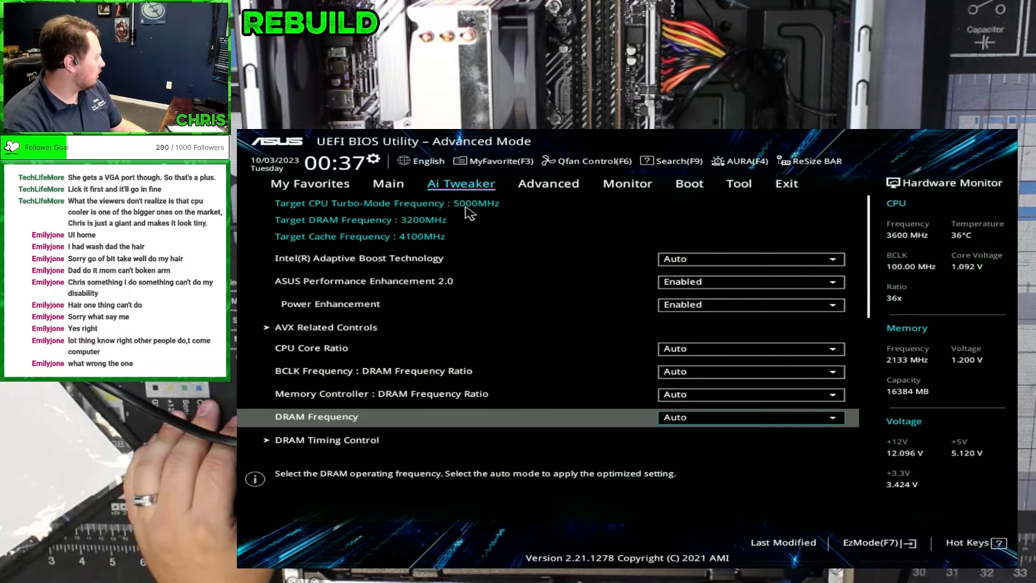
Change DRAM Frequency from Auto to DDR4-3200MHz.
click(750, 416)
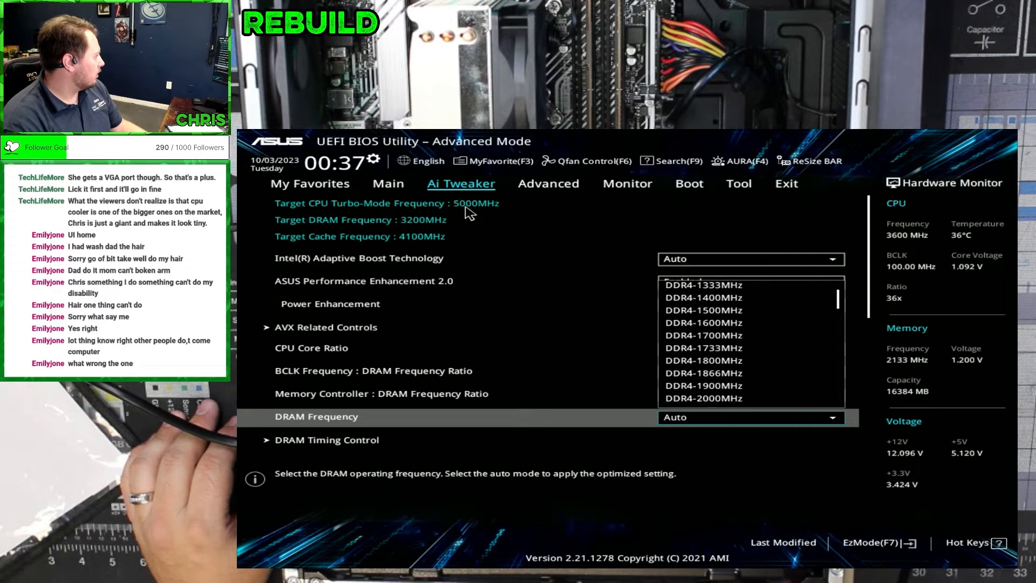
scroll(down, 3)
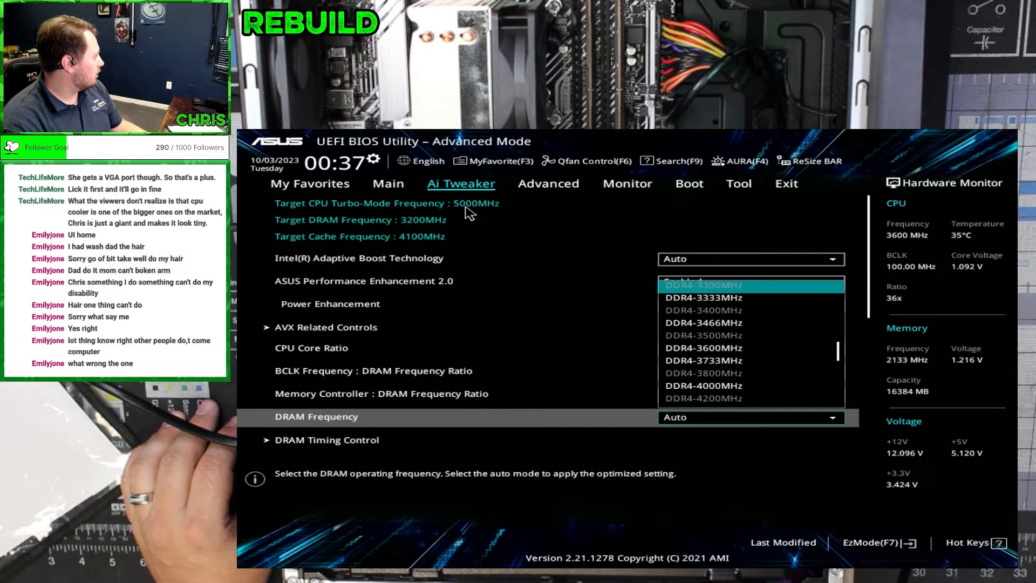
click(703, 416)
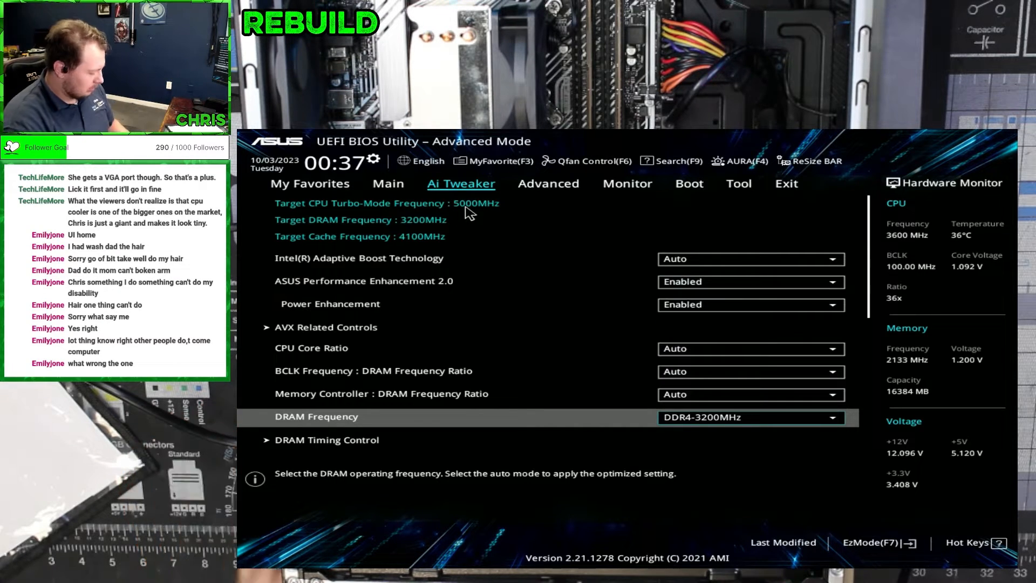